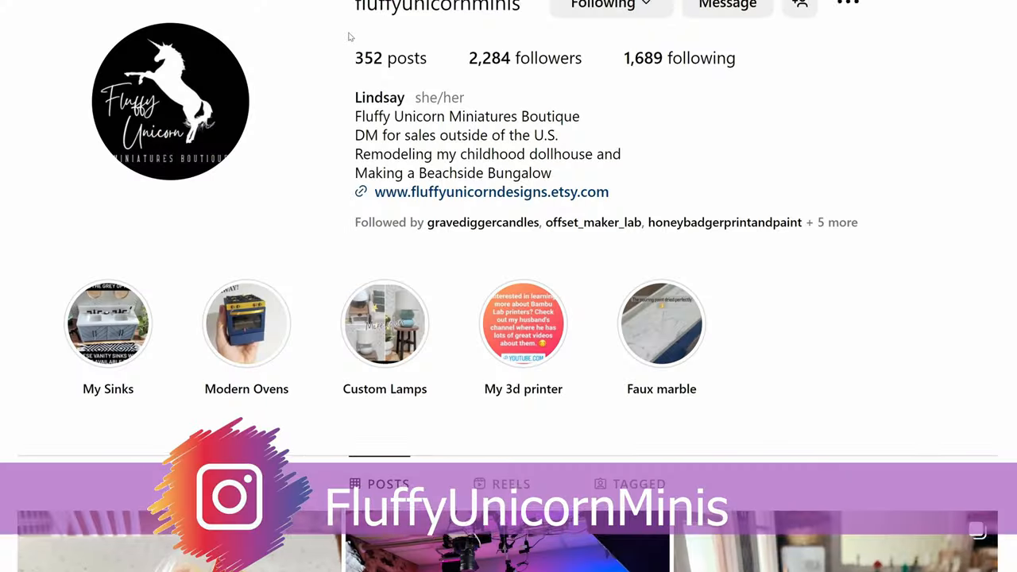
# Scroll through the dollhouse miniatures boutique's Instagram profile.
pyautogui.scroll(-3)
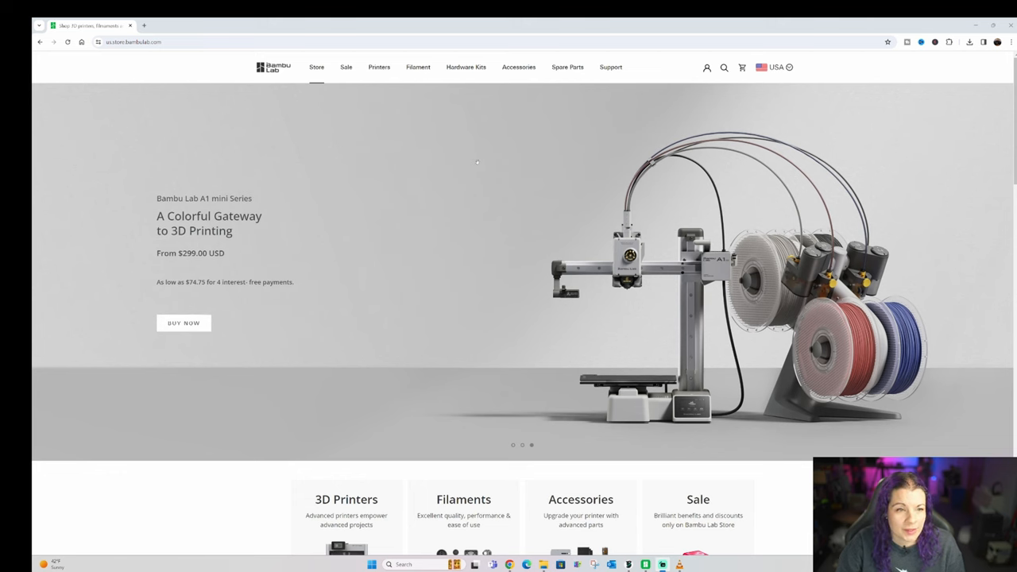
# Browse the Accessories for X1 Series collection, scrolling past the AMS, hotends and build plates.
pyautogui.click(518, 67)
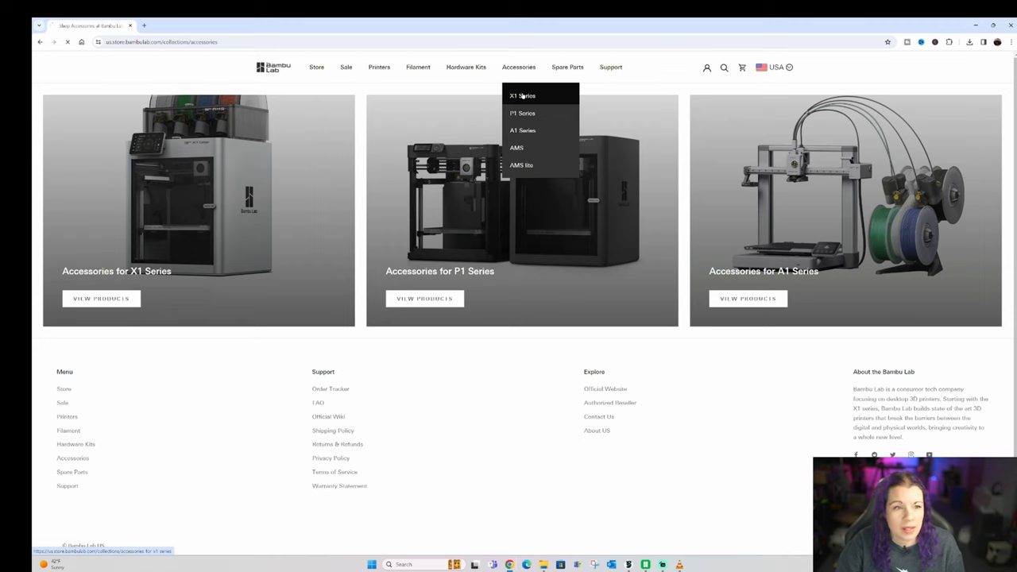
pyautogui.click(522, 95)
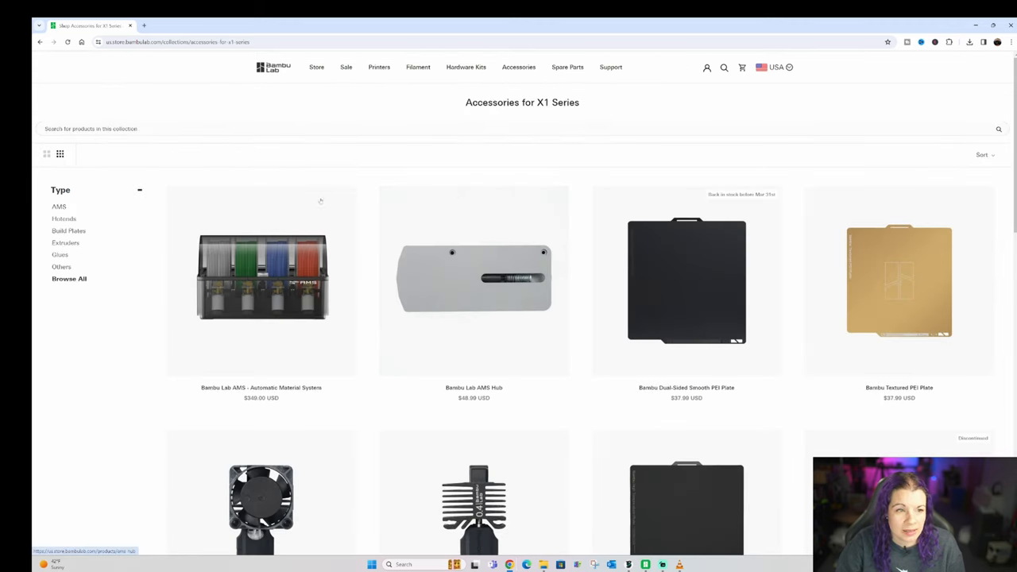
pyautogui.scroll(-3)
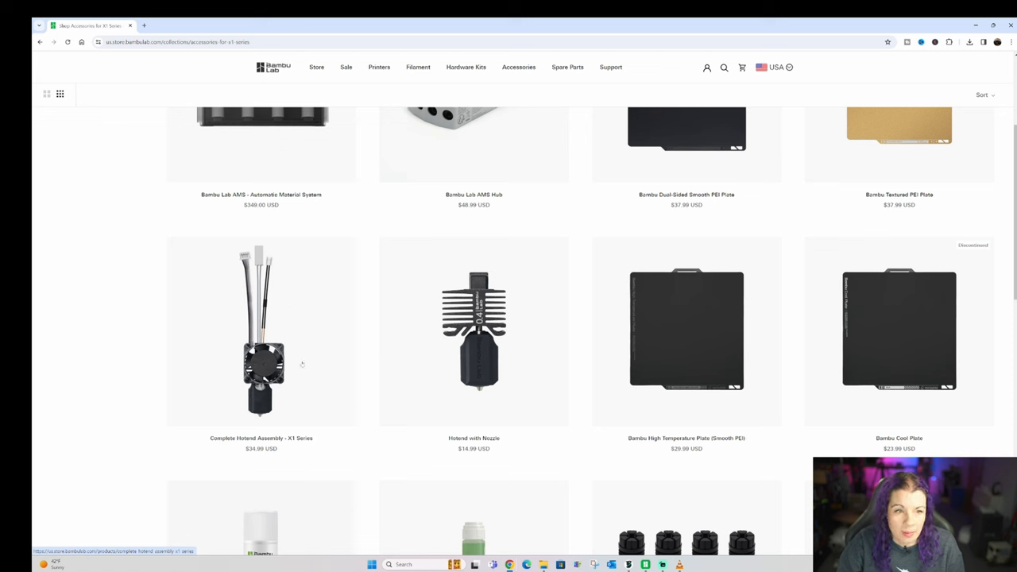
pyautogui.moveTo(298, 334)
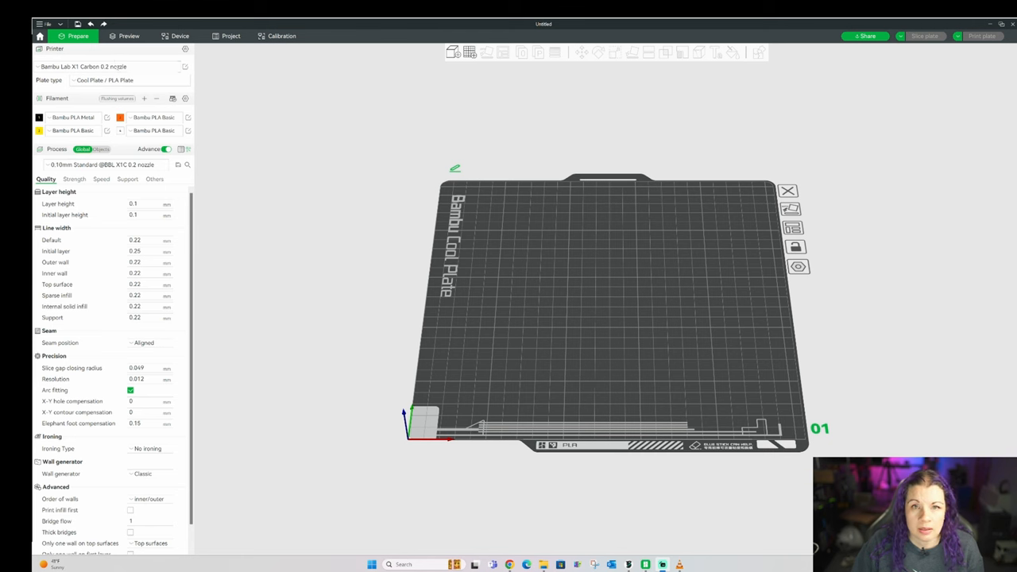
pyautogui.moveTo(103, 67)
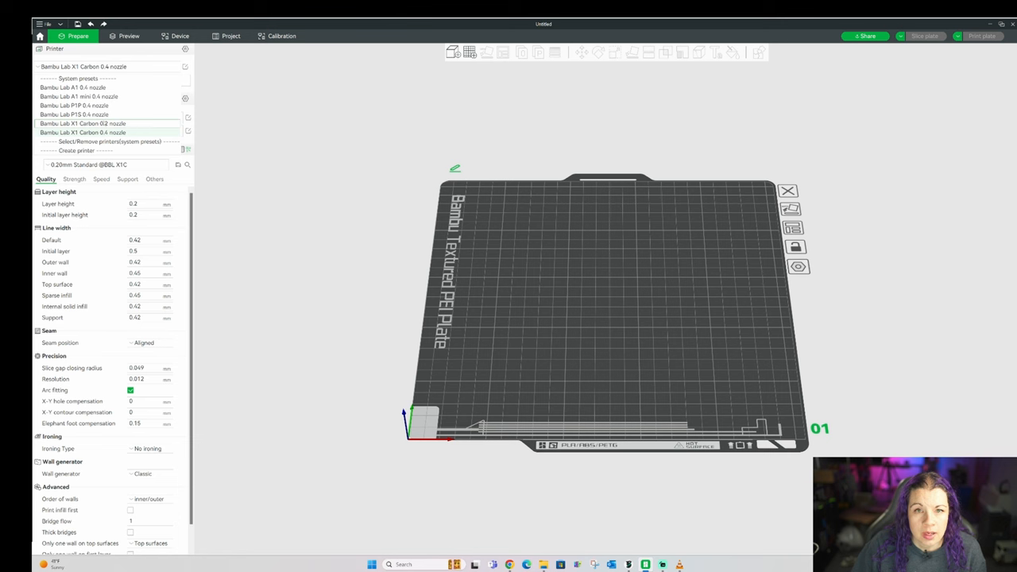
pyautogui.click(82, 123)
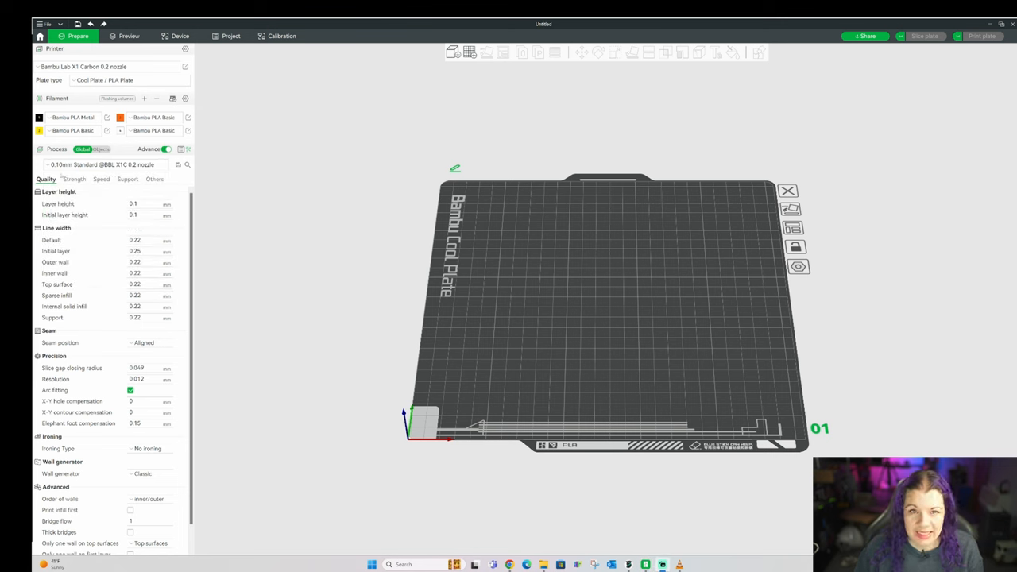
pyautogui.click(116, 164)
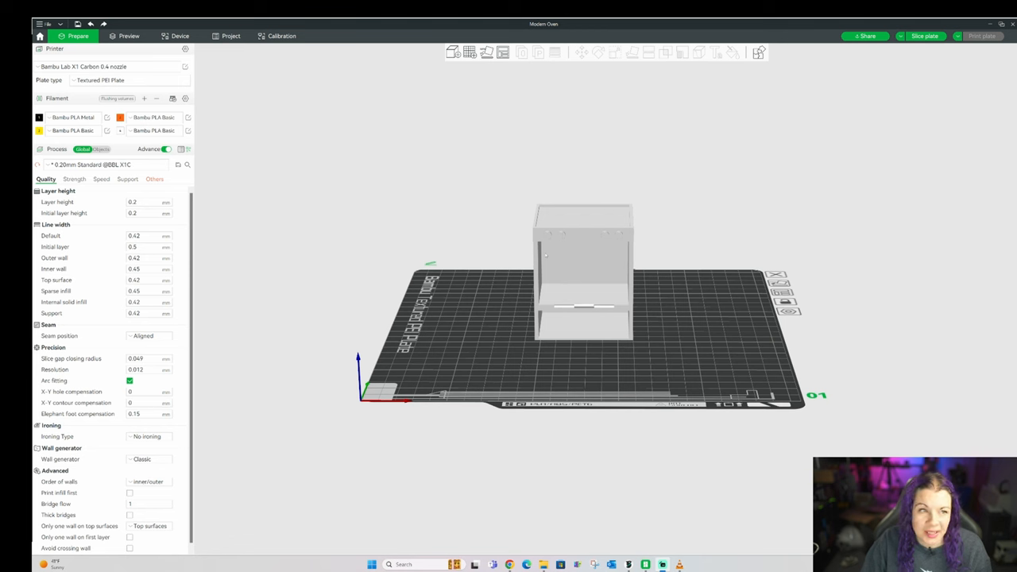
pyautogui.moveTo(609, 277)
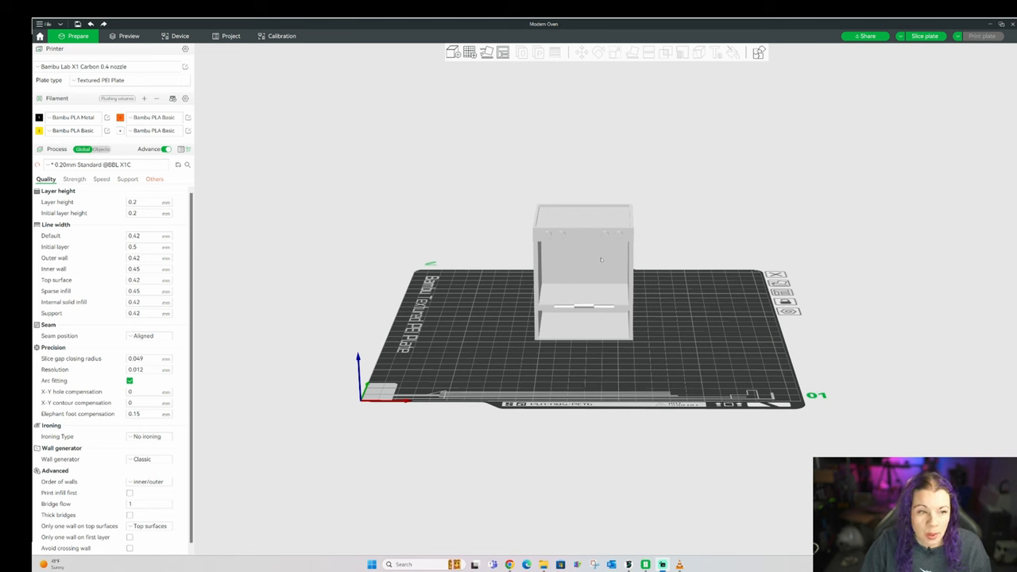
# Select the Modern Oven model on the Textured PEI Plate.
pyautogui.click(254, 285)
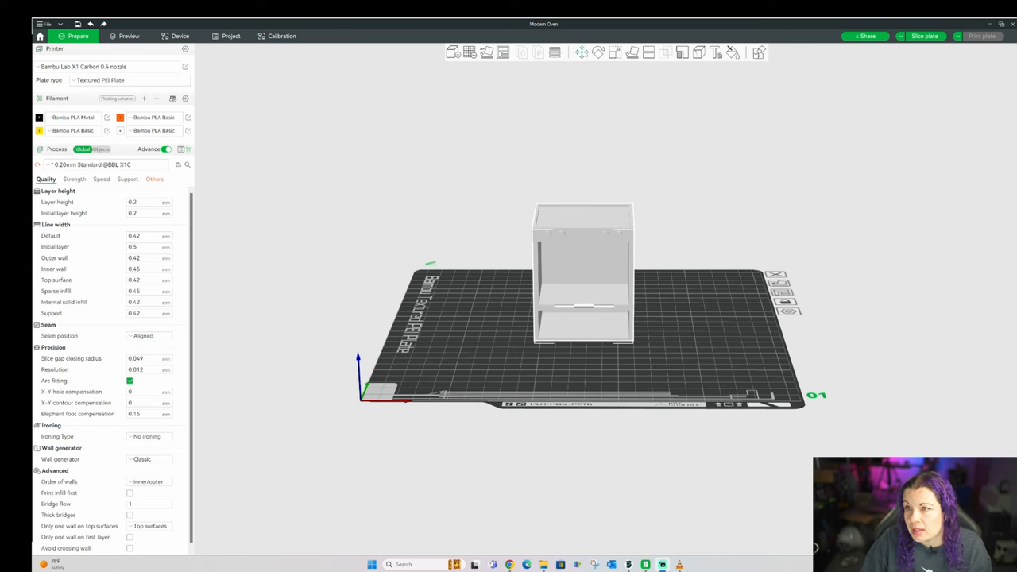
pyautogui.click(599, 53)
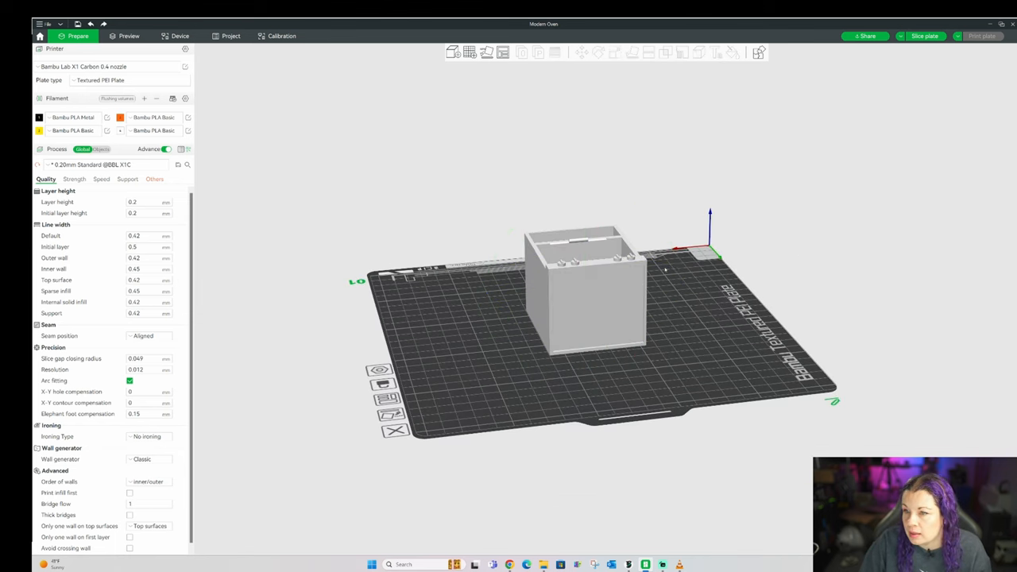
pyautogui.moveTo(592, 286)
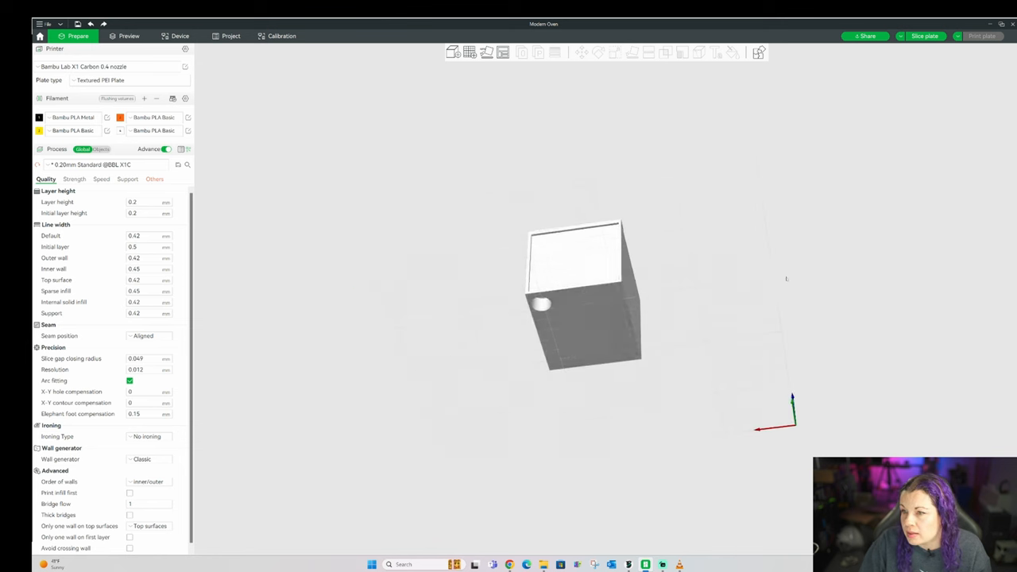
# Orbit the view below the build plate to inspect the oven's bottom.
pyautogui.moveTo(580, 294); pyautogui.dragTo(588, 318)
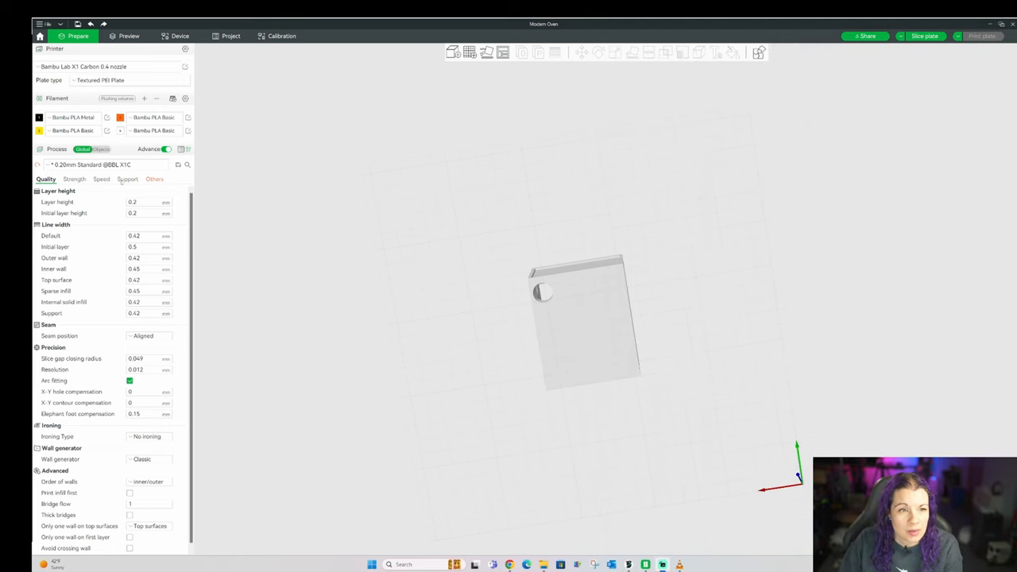
# Enable supports for the Modern Oven and set the support type to tree (auto).
pyautogui.click(127, 179)
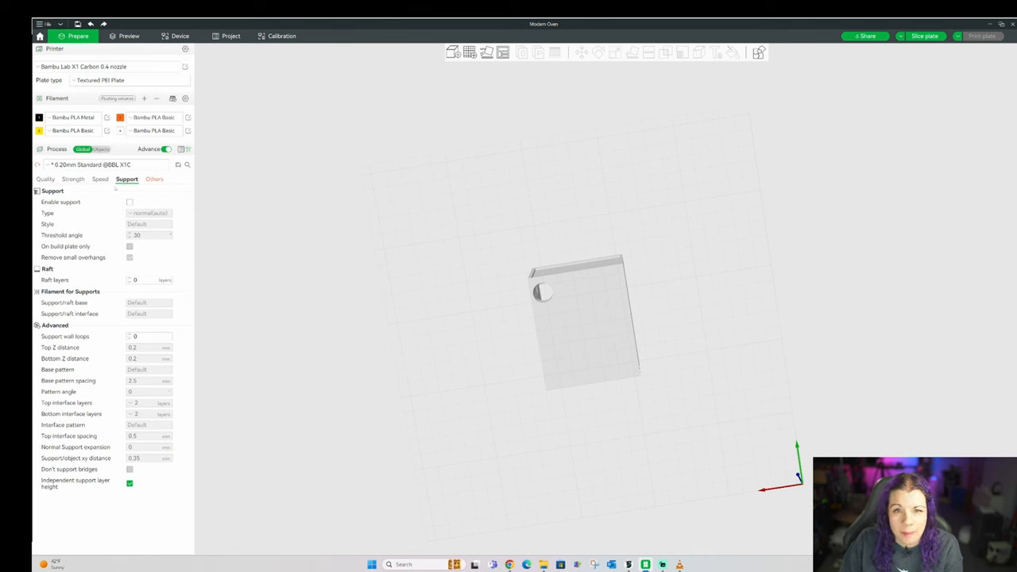
pyautogui.click(130, 202)
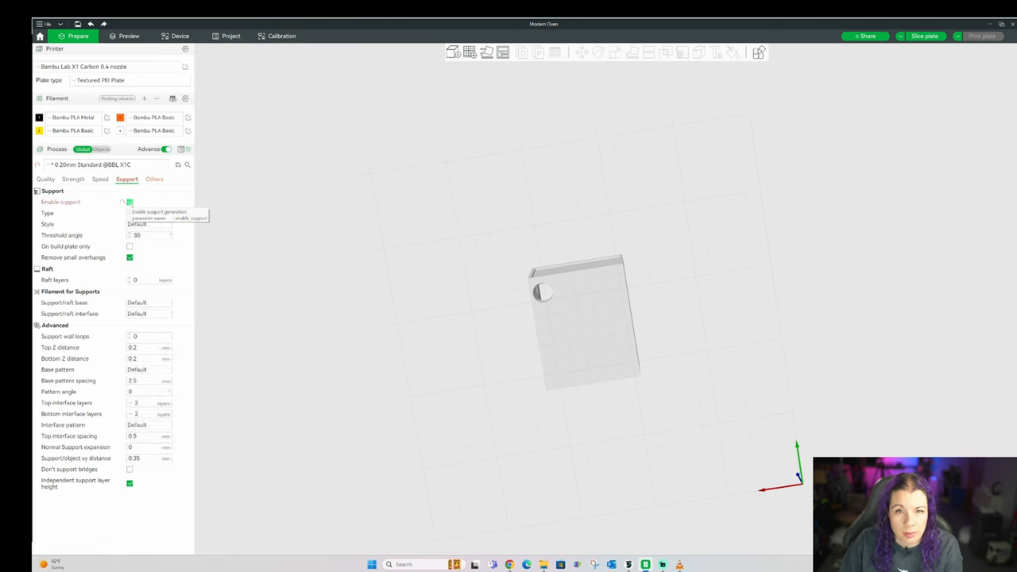
pyautogui.click(130, 202)
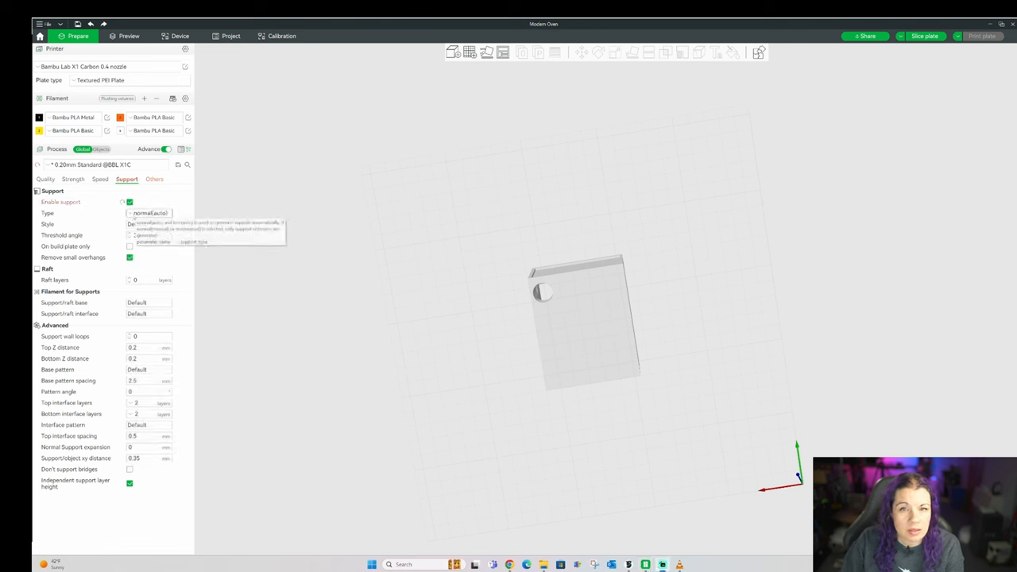
pyautogui.click(148, 213)
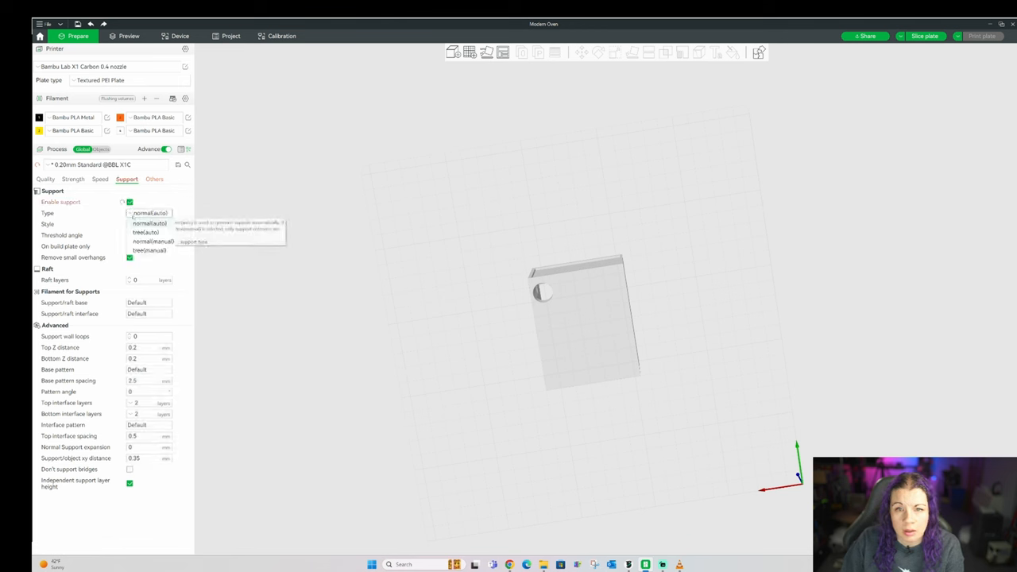
pyautogui.click(148, 232)
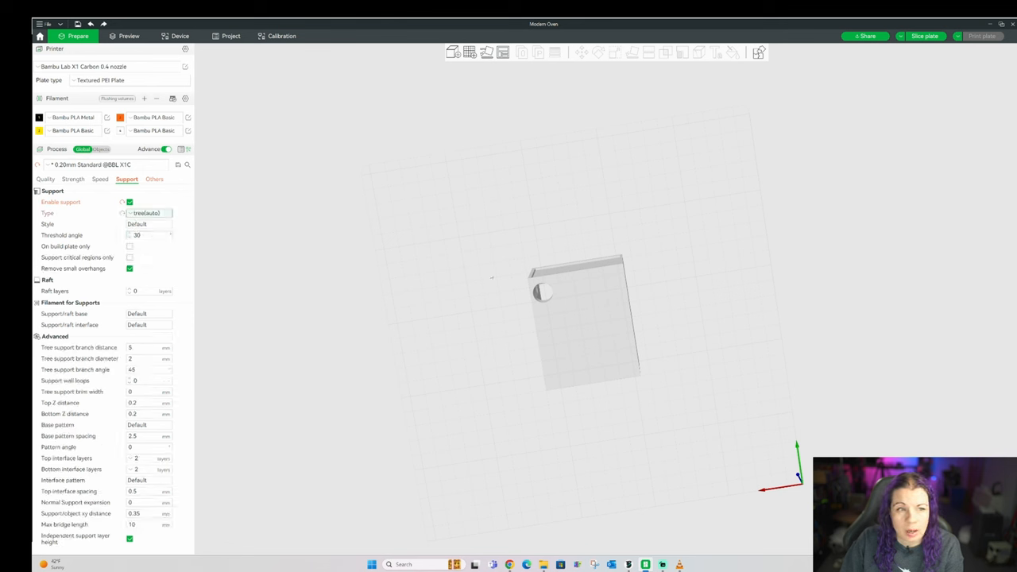
pyautogui.moveTo(428, 252)
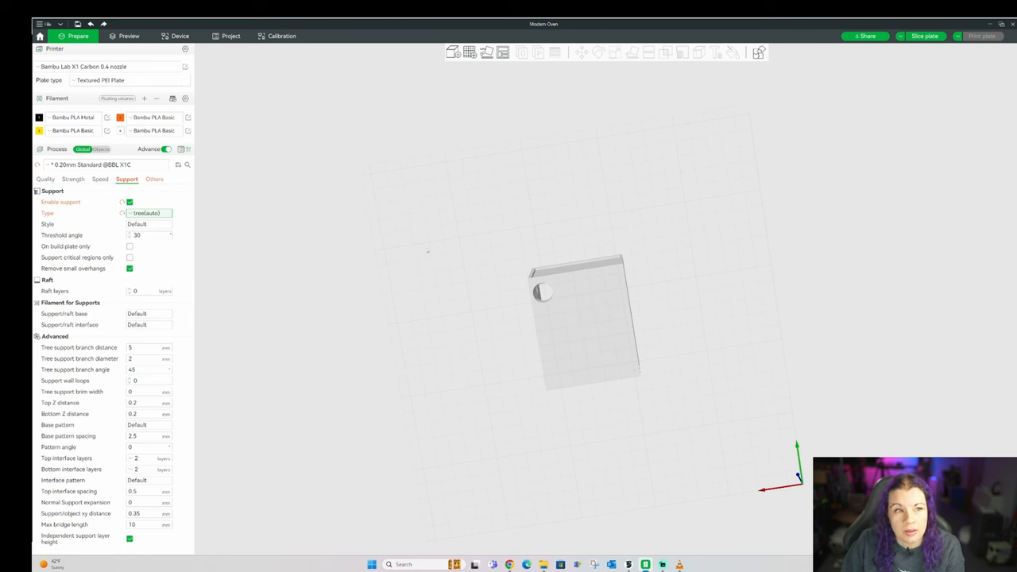
# Select the oven, confirm tree (auto) supports, and enter support painting mode.
pyautogui.click(150, 213)
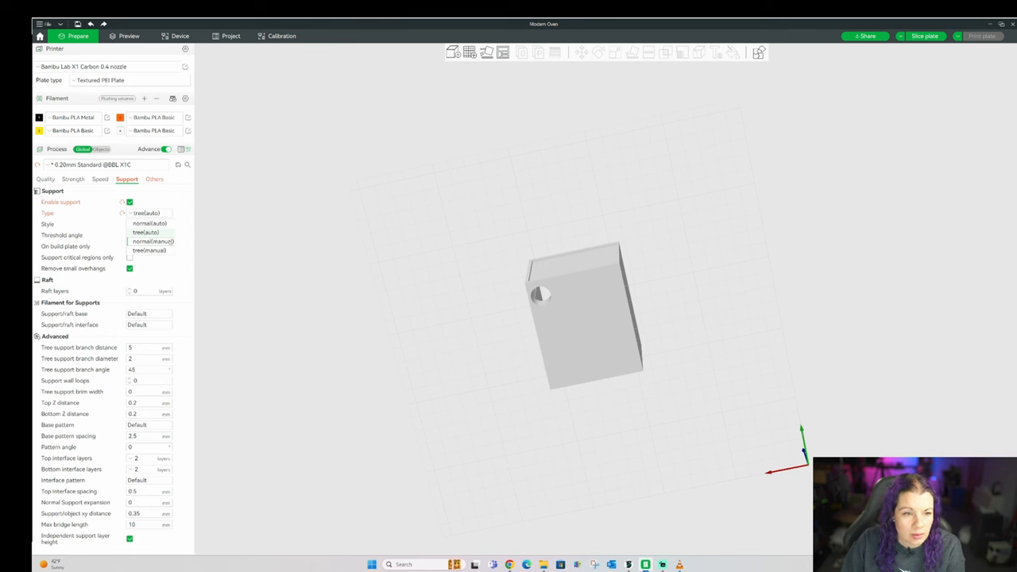
pyautogui.click(146, 223)
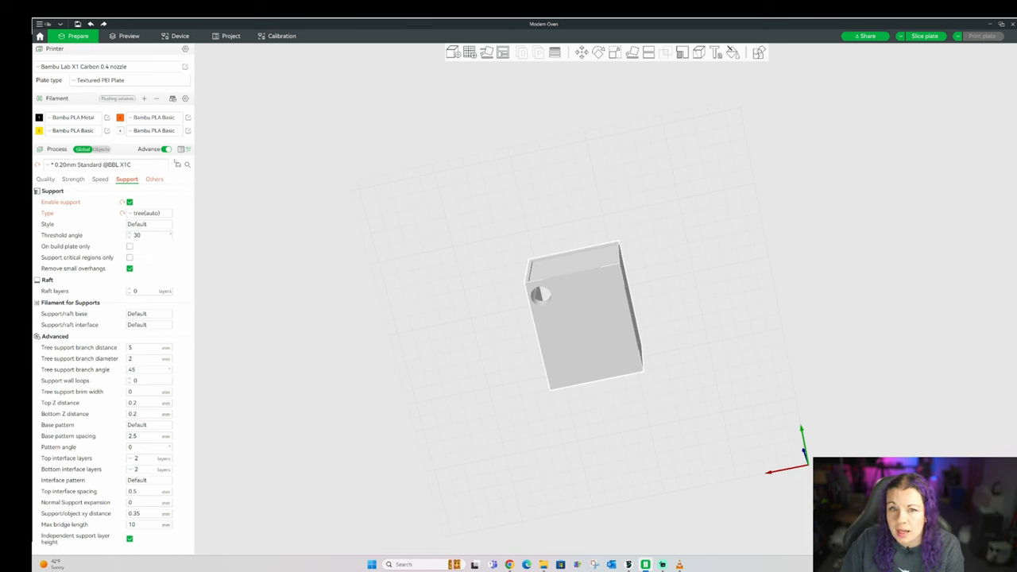
pyautogui.moveTo(699, 52)
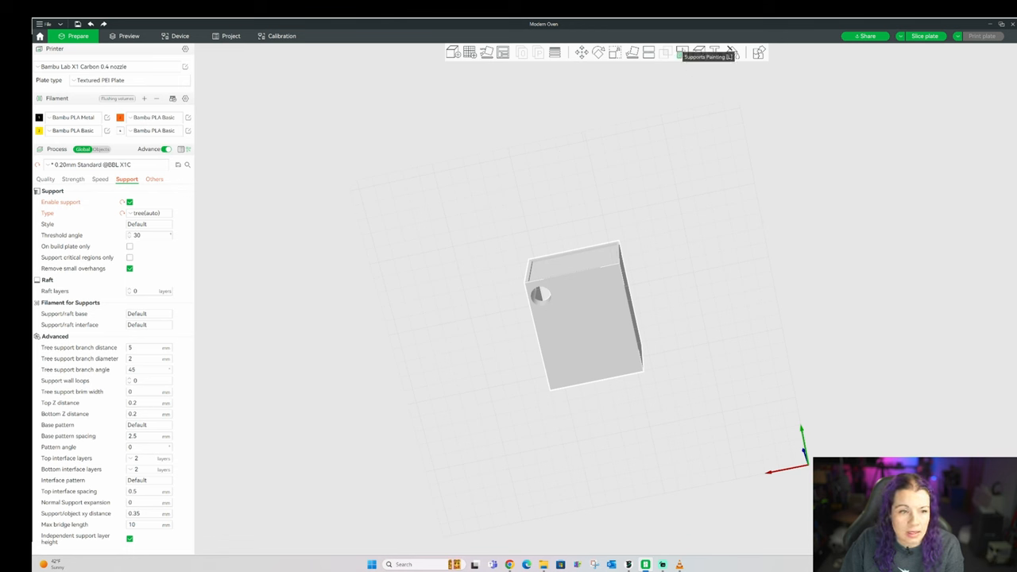
pyautogui.click(706, 52)
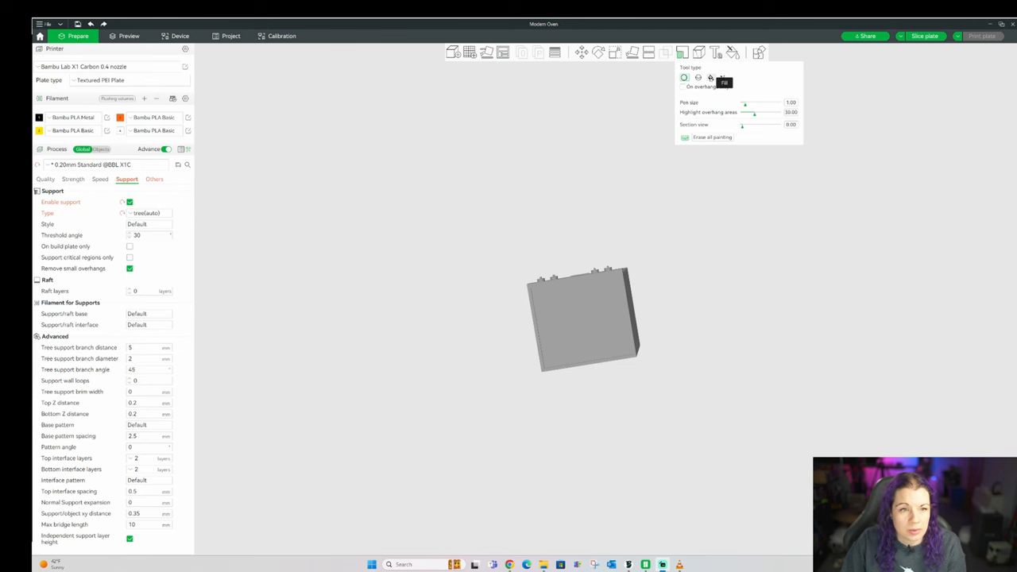
# Choose the smart fill painting tool and orbit into the oven's compartments.
pyautogui.click(710, 77)
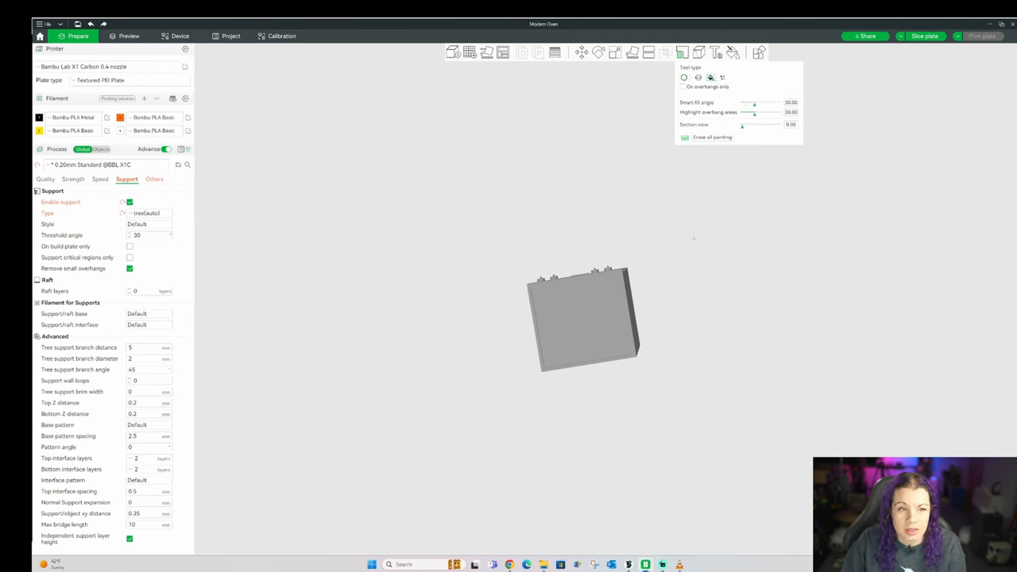
pyautogui.moveTo(584, 318); pyautogui.dragTo(568, 330)
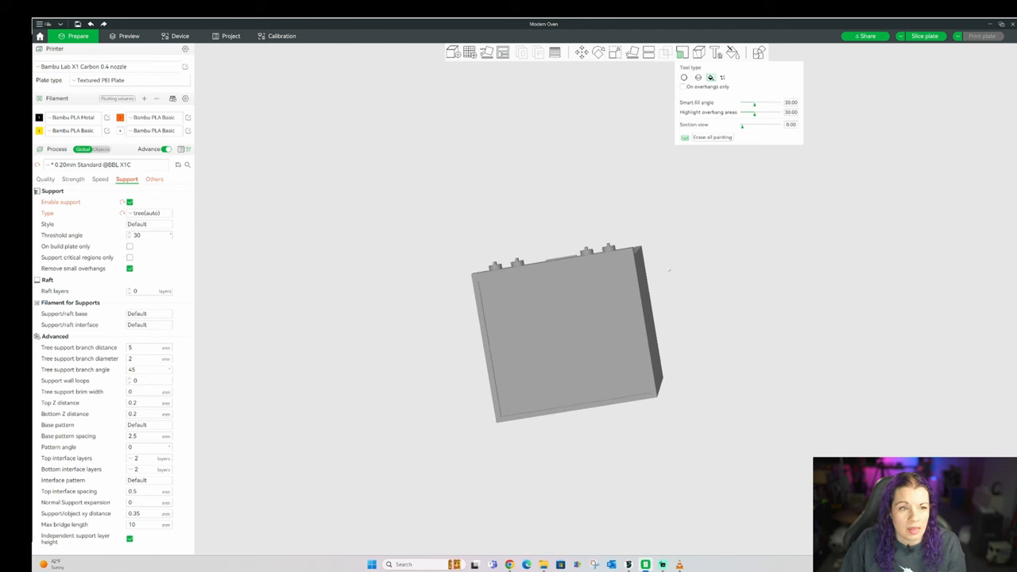
pyautogui.moveTo(564, 333); pyautogui.dragTo(564, 278)
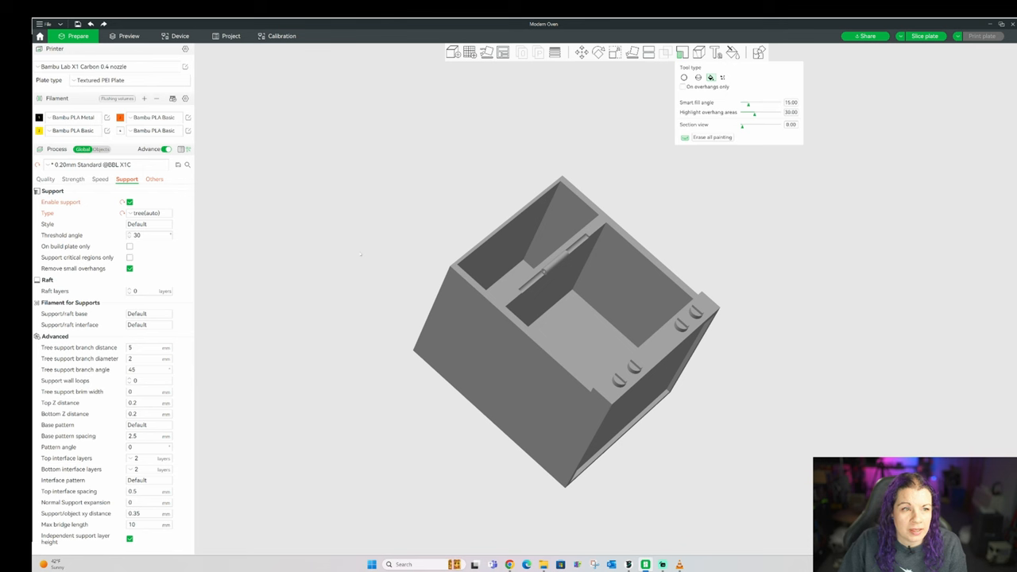
pyautogui.moveTo(745, 134)
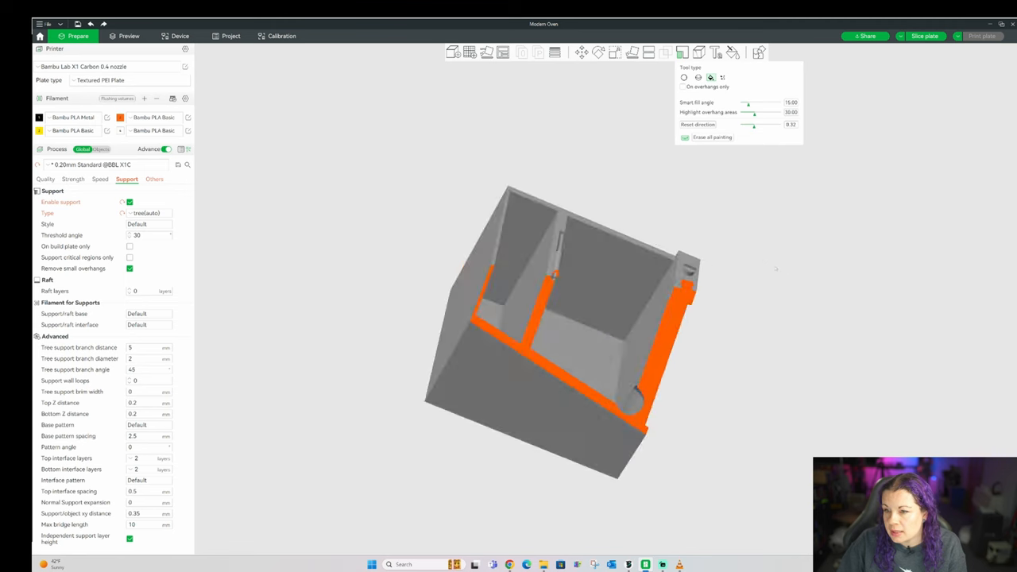
pyautogui.moveTo(573, 318); pyautogui.dragTo(596, 270)
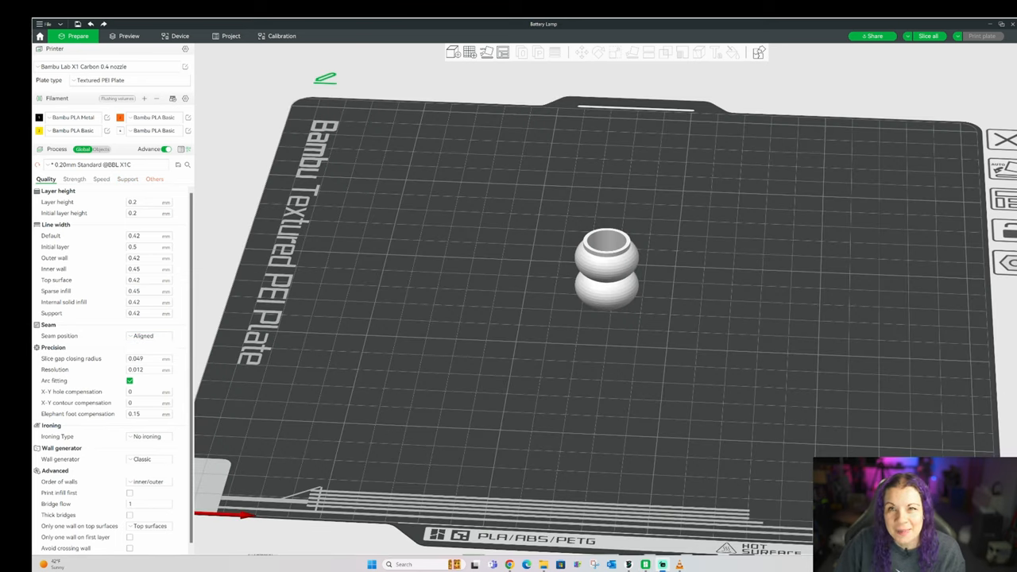
pyautogui.moveTo(686, 306)
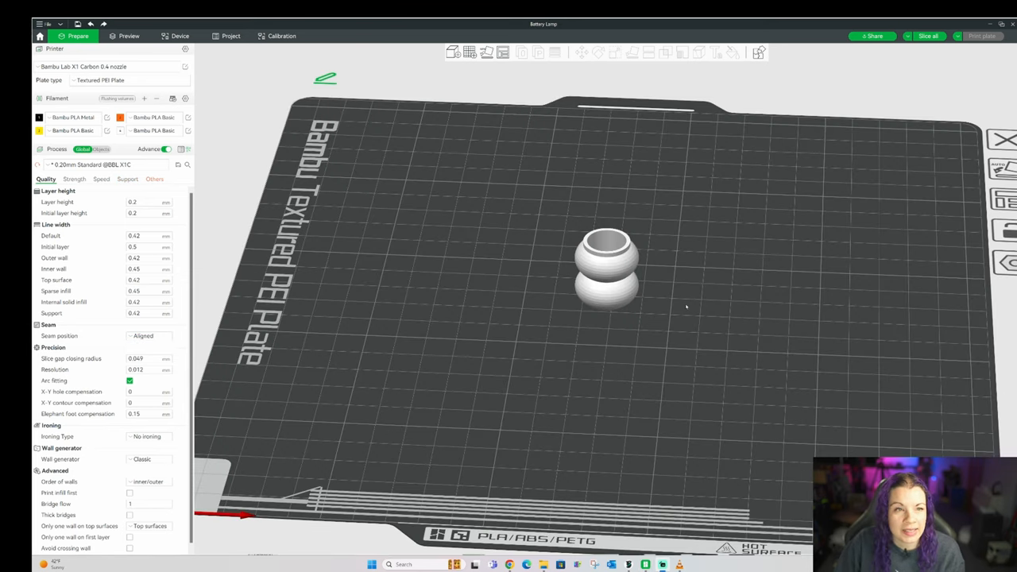
pyautogui.moveTo(608, 251)
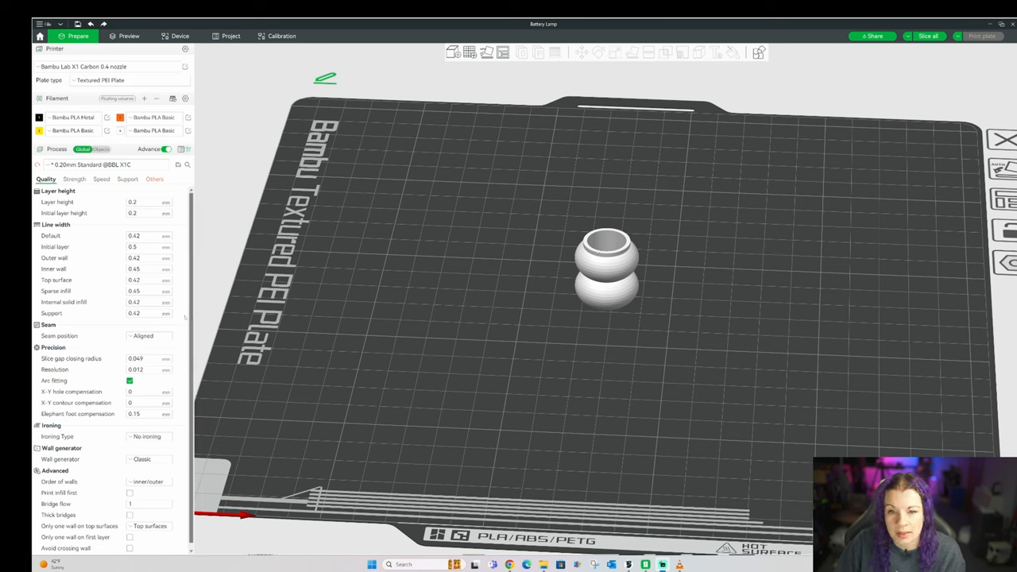
# Pick a new seam position from the Quality tab dropdown.
pyautogui.click(148, 336)
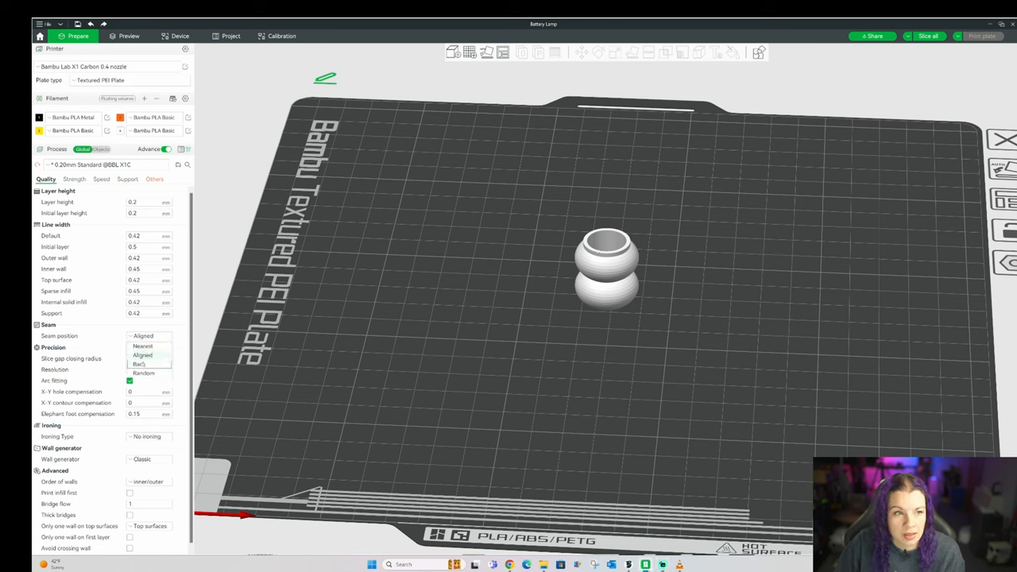
pyautogui.click(139, 364)
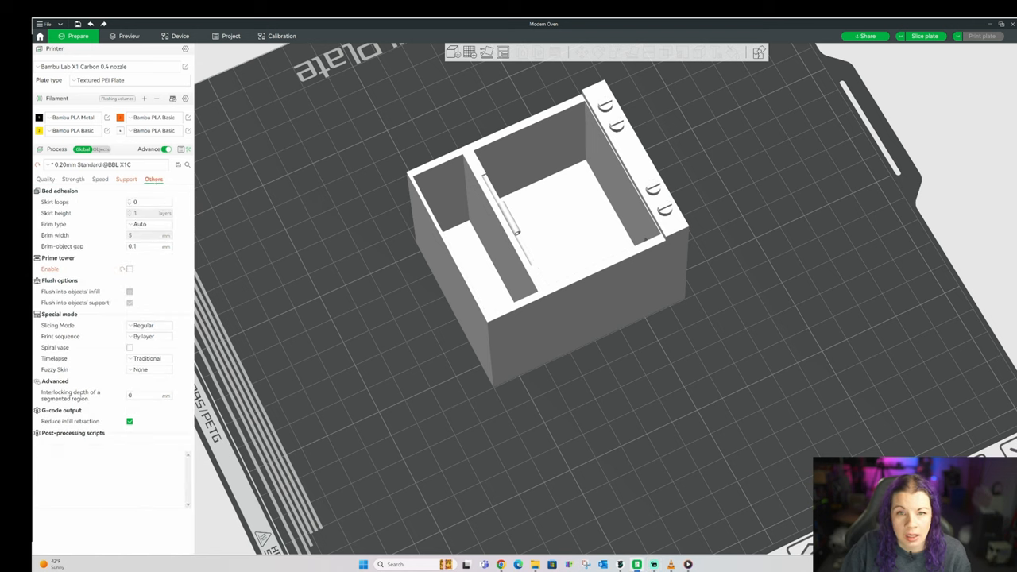
pyautogui.moveTo(140, 224)
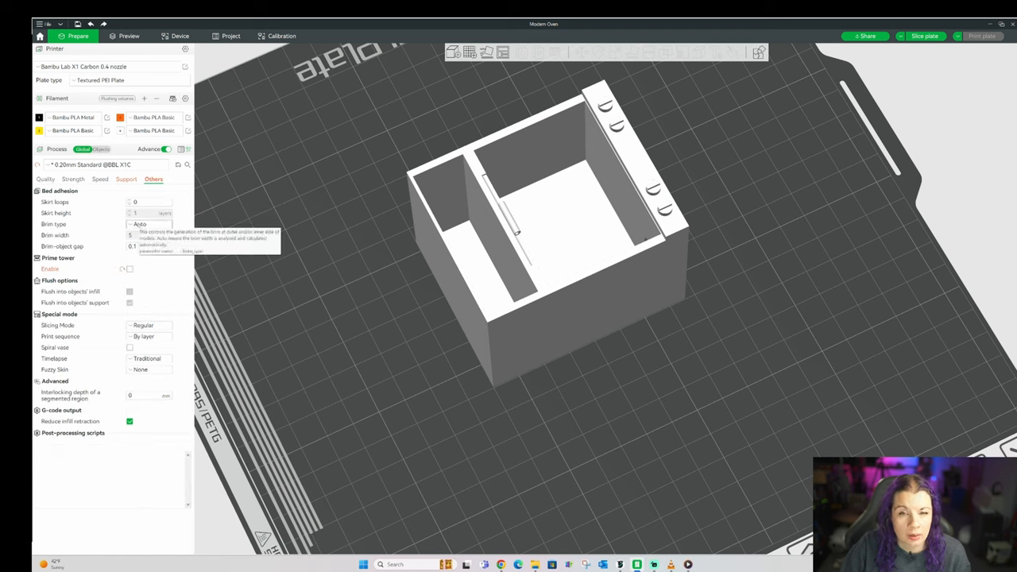
# Change the Brim type from auto to Inner brim only.
pyautogui.click(151, 224)
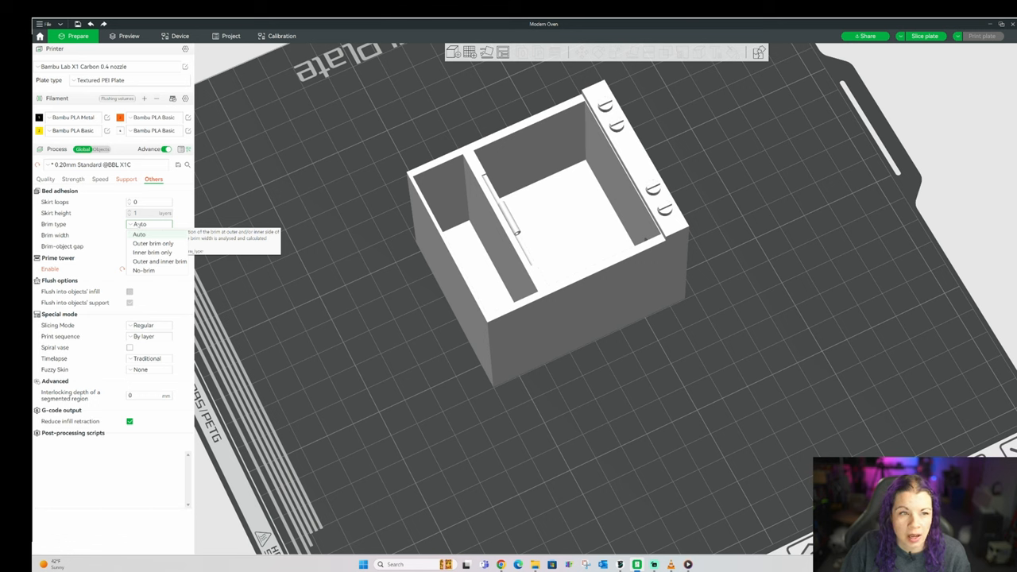
pyautogui.click(152, 253)
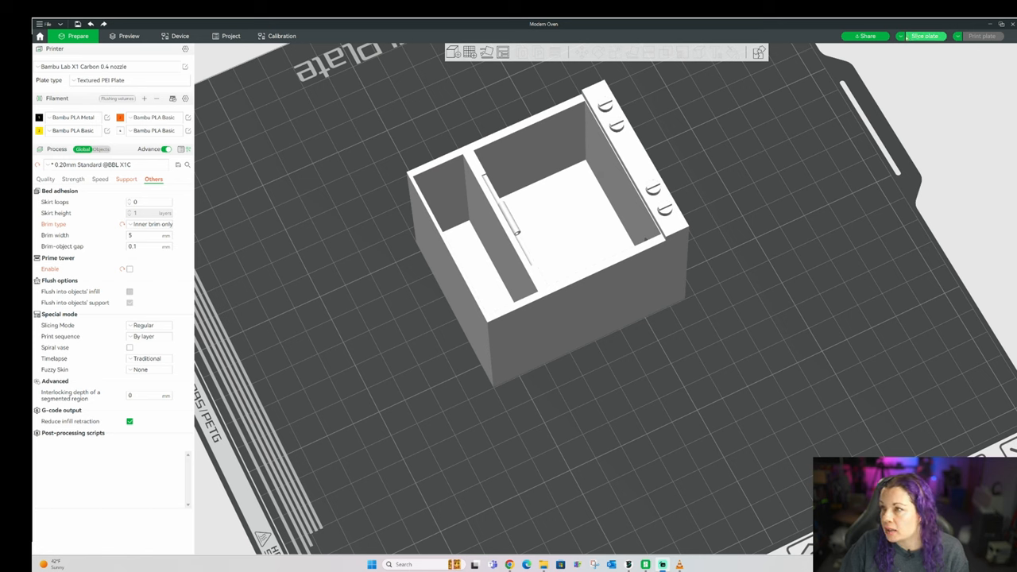
# Slice all plates, producing a preview with a 1h25m estimated print time.
pyautogui.click(924, 36)
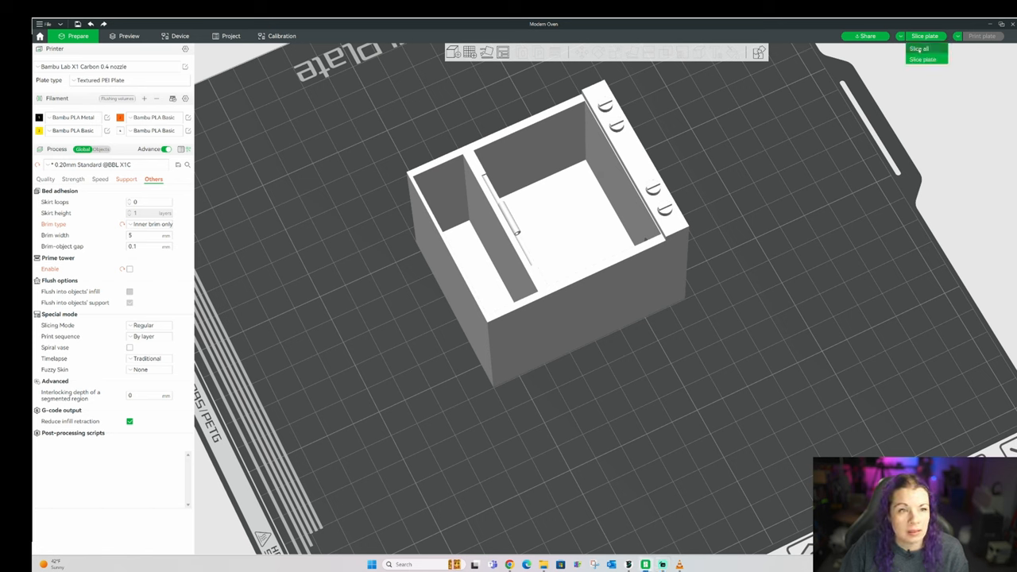
pyautogui.click(918, 58)
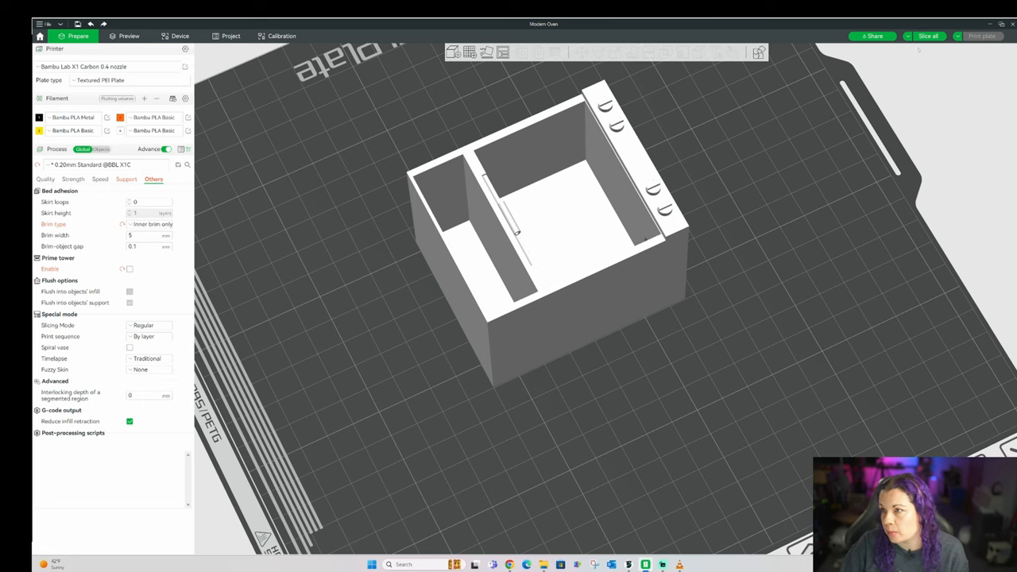
pyautogui.click(928, 36)
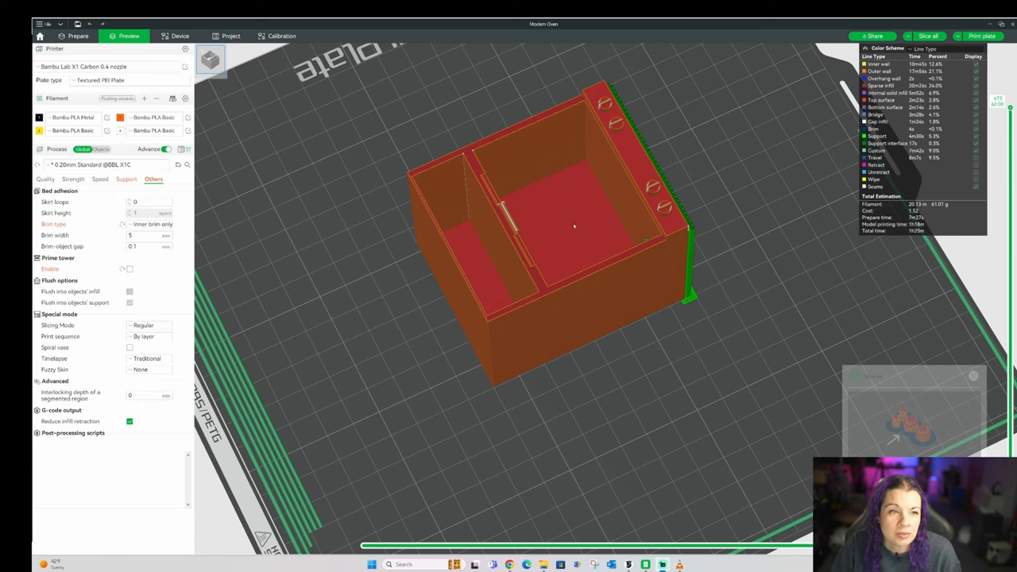
pyautogui.moveTo(588, 320)
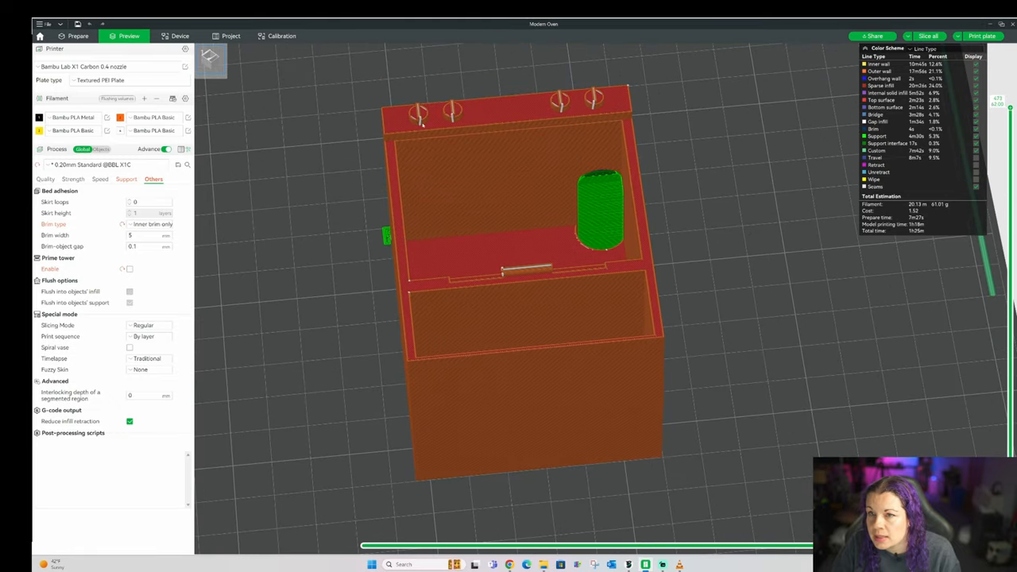
pyautogui.moveTo(661, 218)
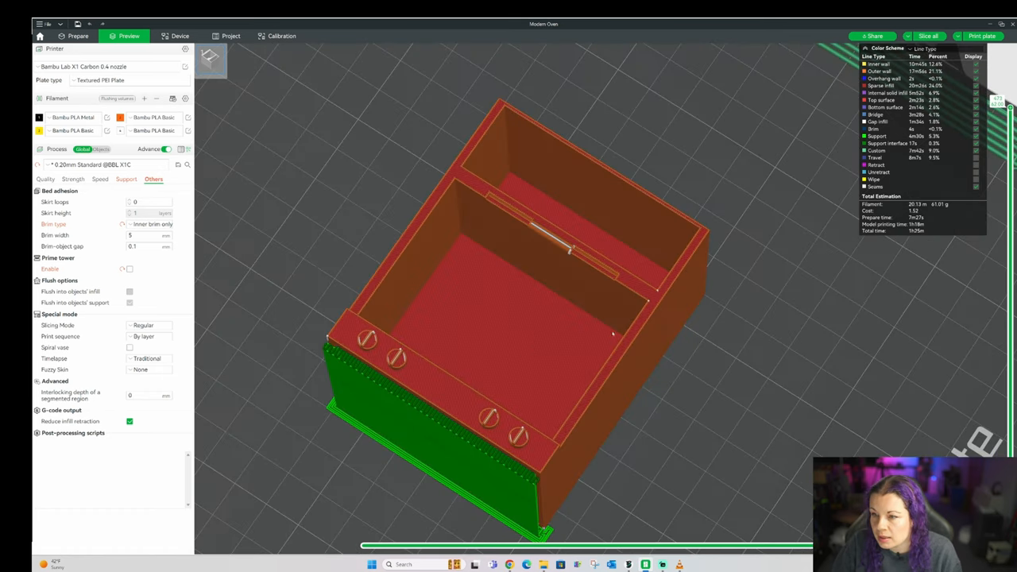
pyautogui.moveTo(791, 317)
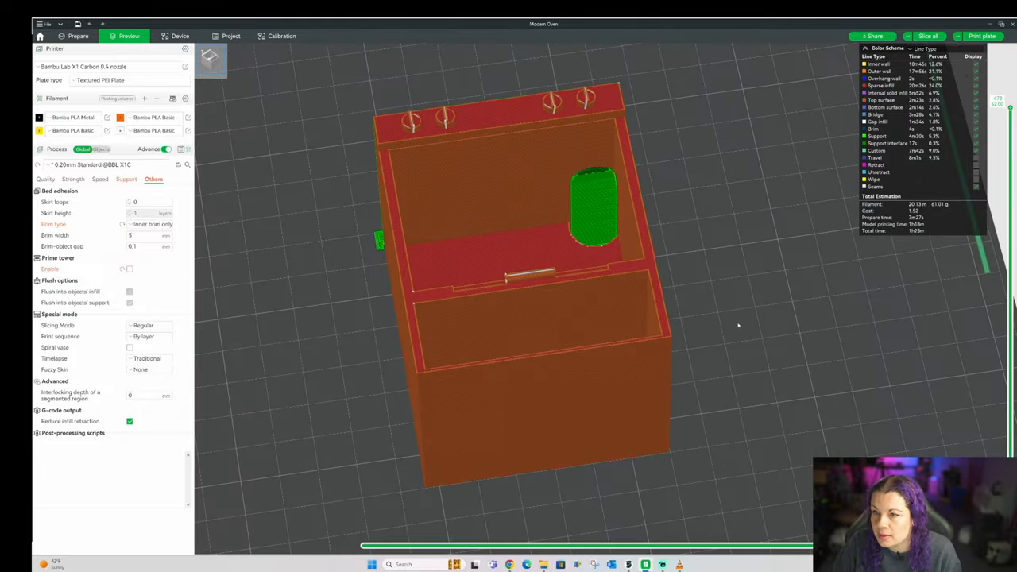
pyautogui.moveTo(144, 316)
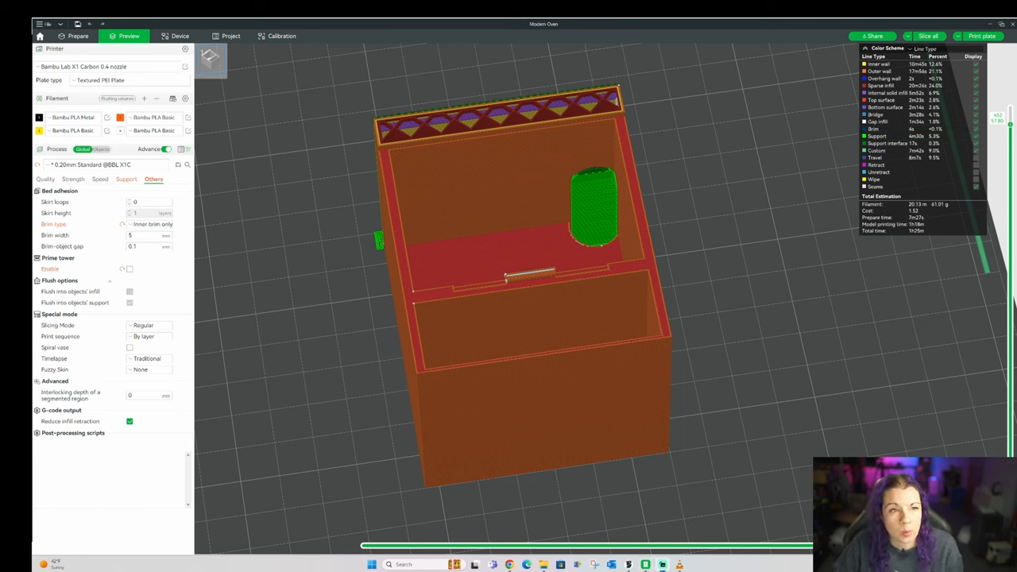
pyautogui.moveTo(517, 265)
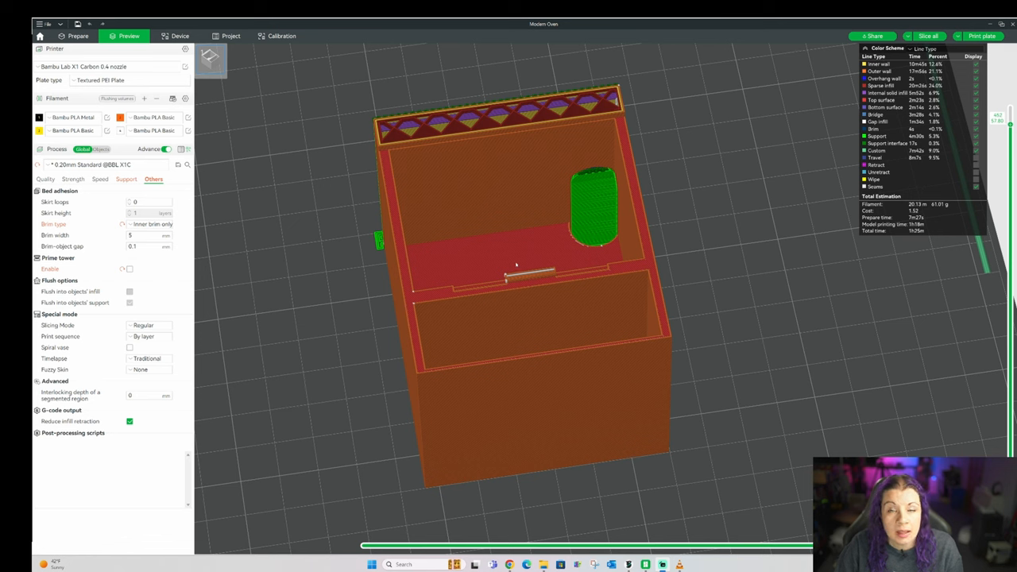
pyautogui.moveTo(421, 120)
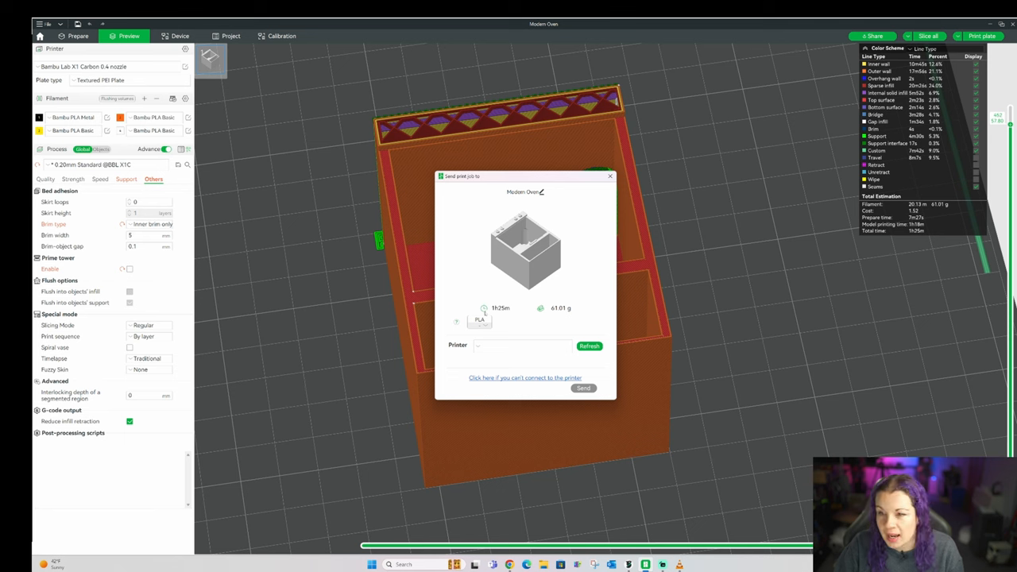
# Select the printer field in the Send print job dialog for the Modern Oven.
pyautogui.click(523, 345)
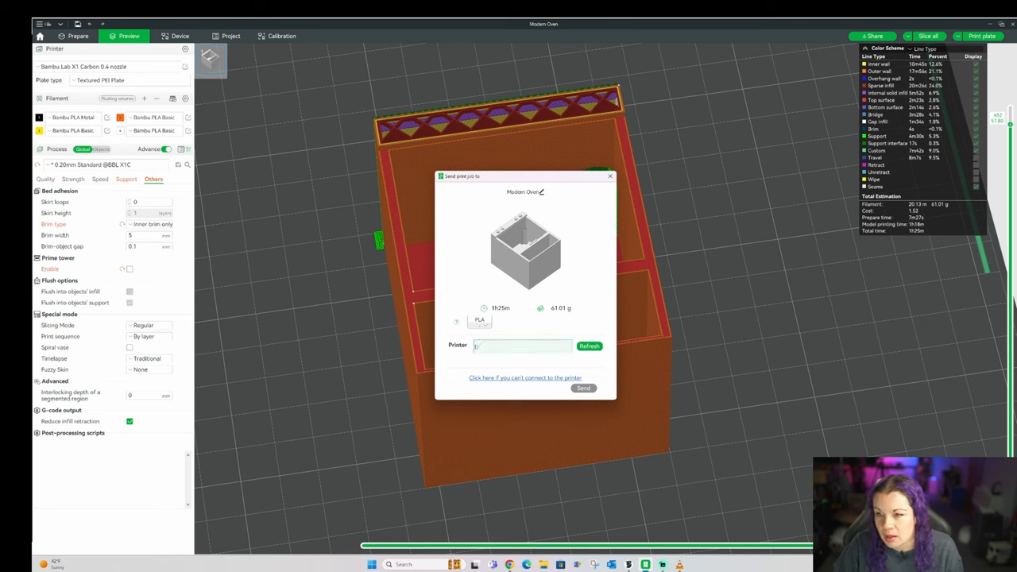